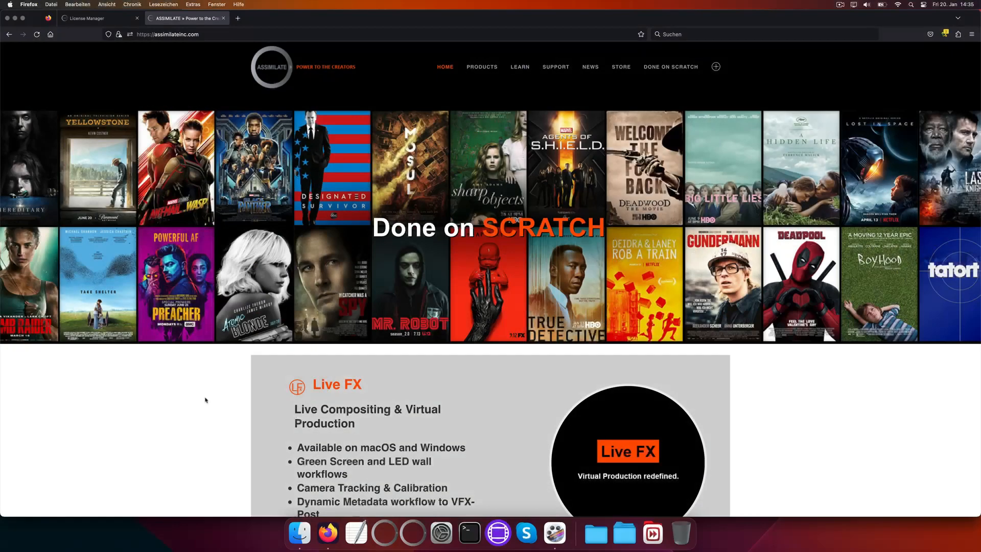
Step: Scroll the Assimilate homepage down to the SCRATCH and Live Looks product listings
scroll(down, 3)
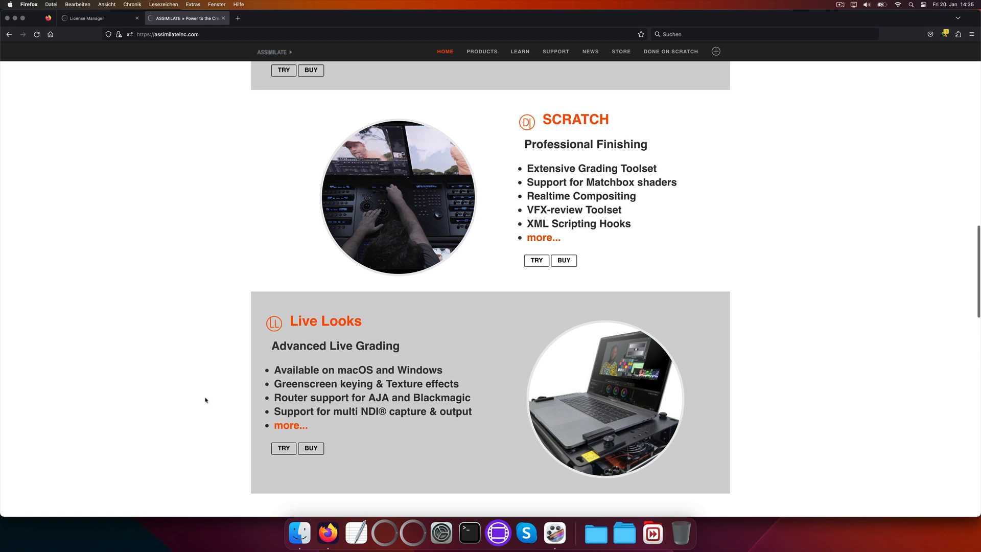
scroll(down, 3)
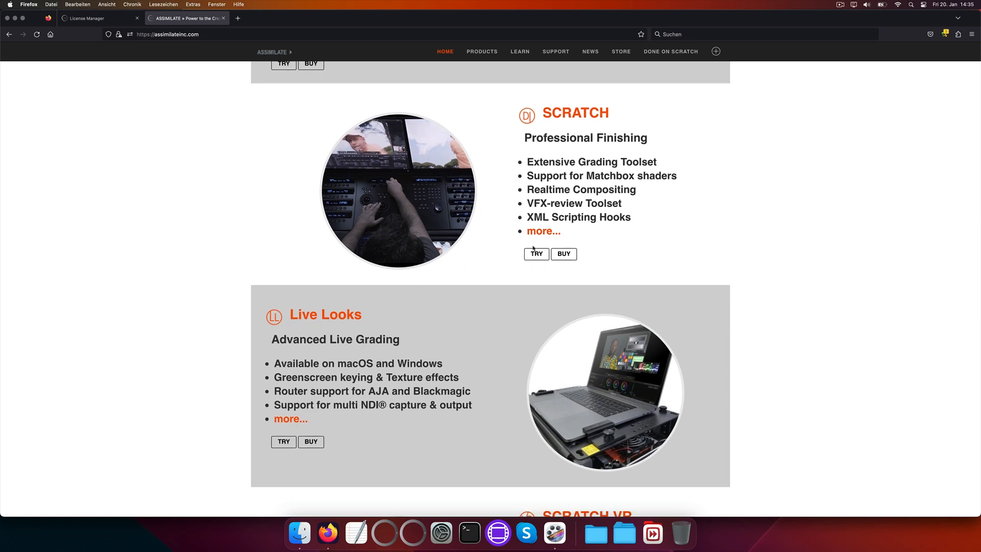
mouse_move(620, 91)
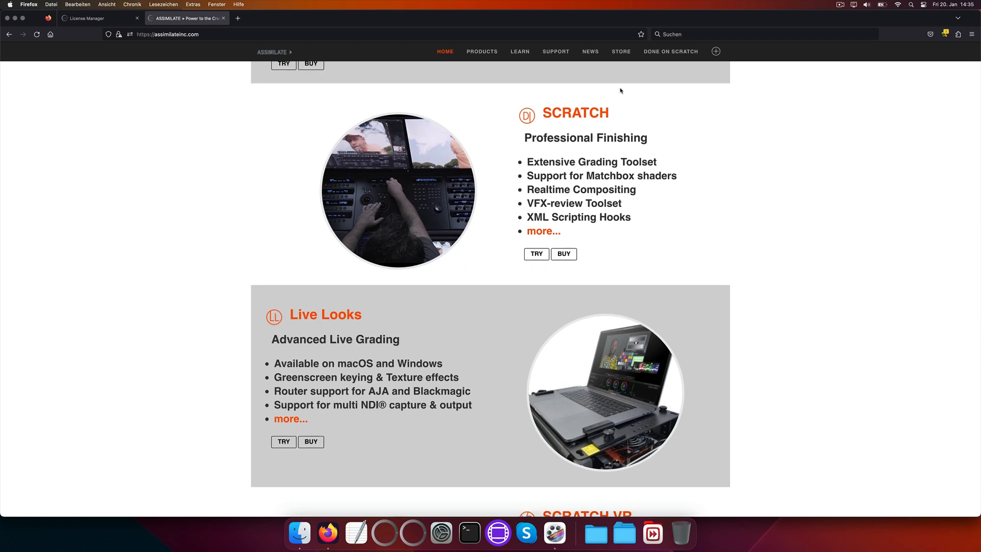
mouse_move(492, 191)
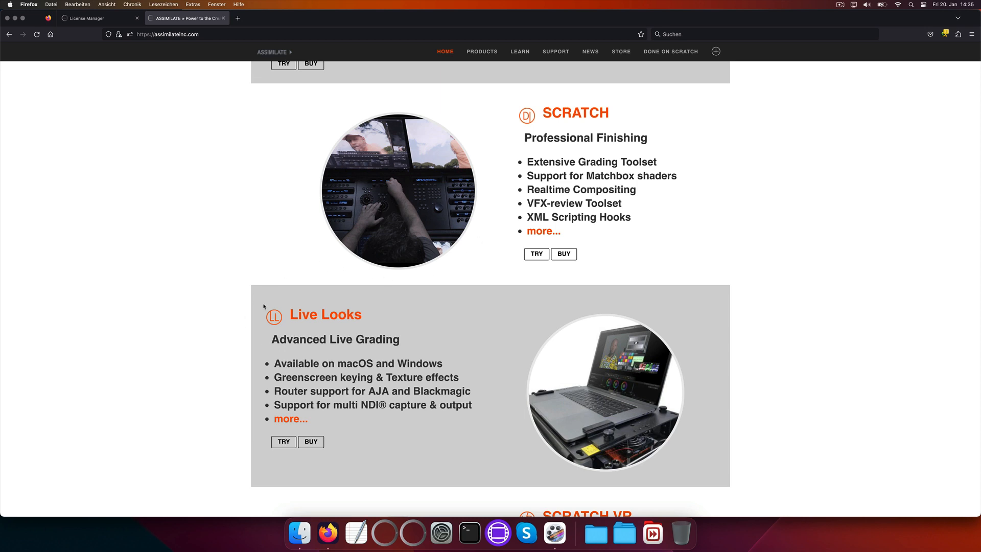
mouse_move(246, 266)
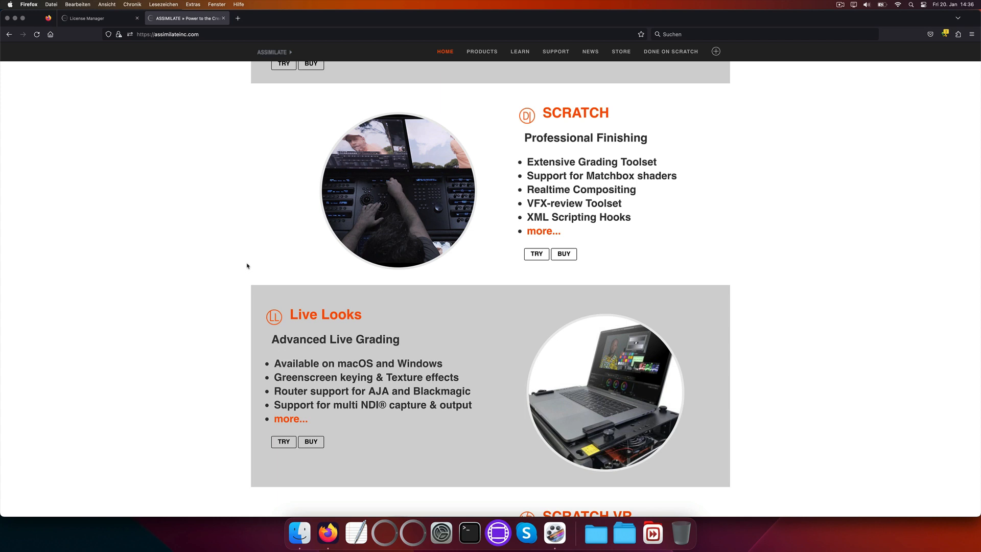
mouse_move(223, 27)
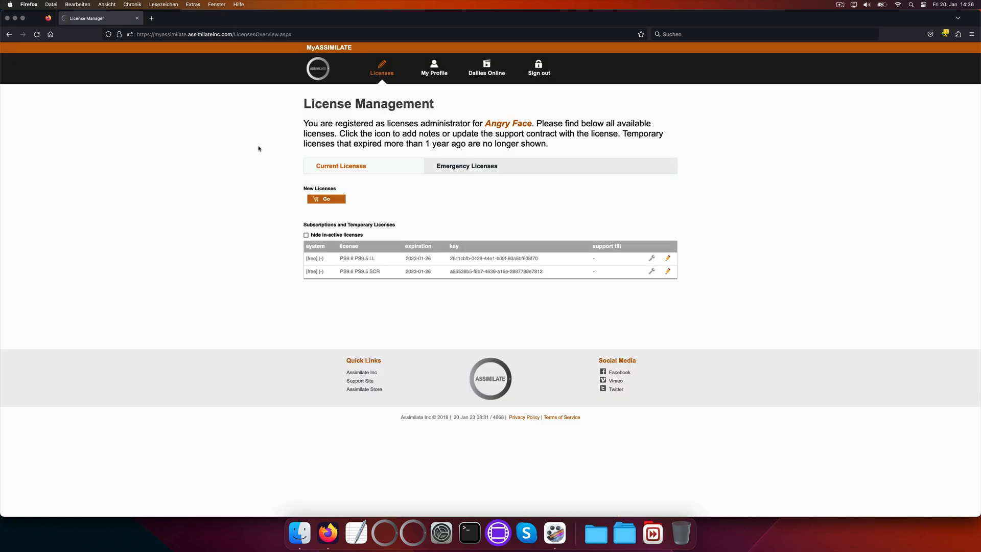
mouse_move(342, 68)
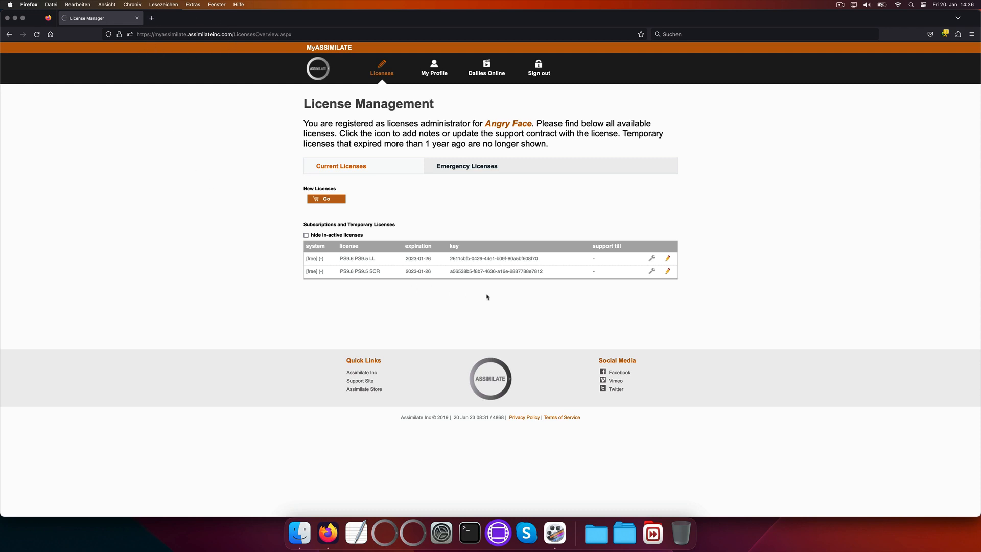
mouse_move(483, 306)
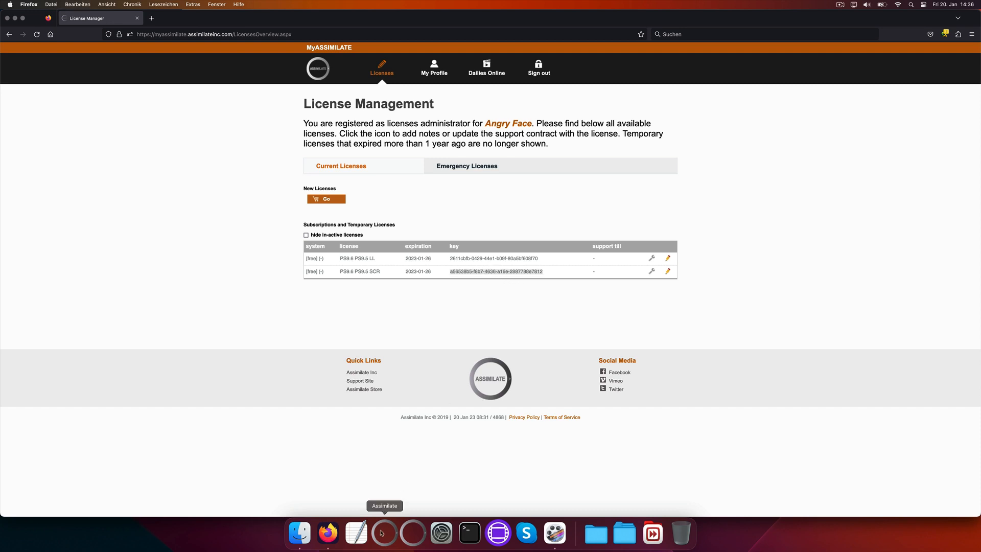
Step: Activate the SCR product key in Assimilate and relaunch so the start screen shows 6 days left
click(383, 532)
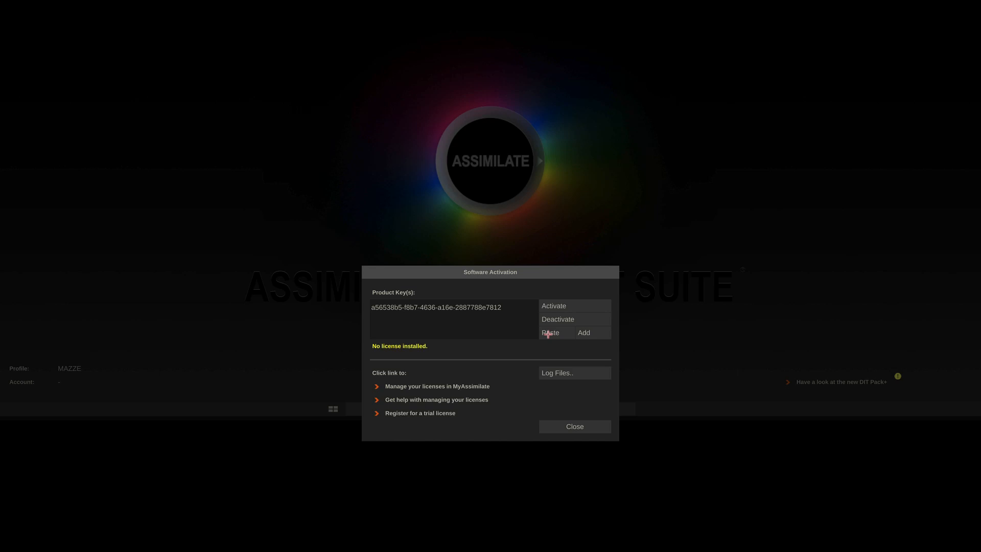
click(552, 306)
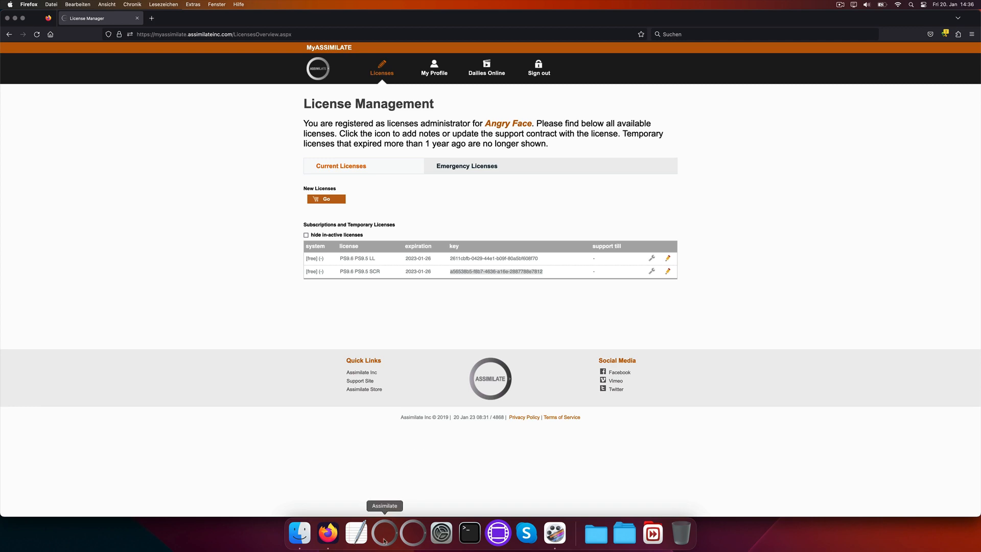
click(383, 533)
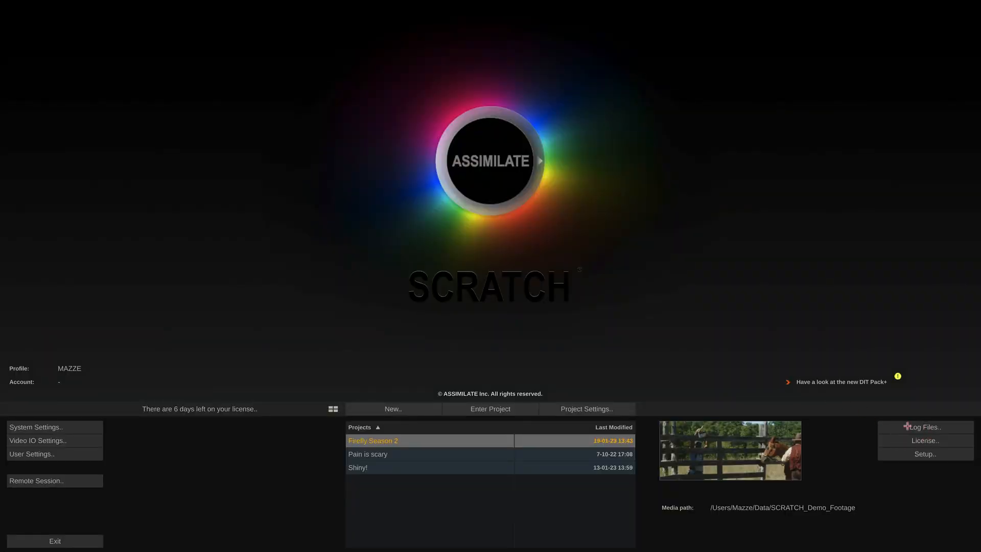
Step: Add the Live Looks key as a second license so the start screen reads DIT PACK with Live Looks
click(924, 440)
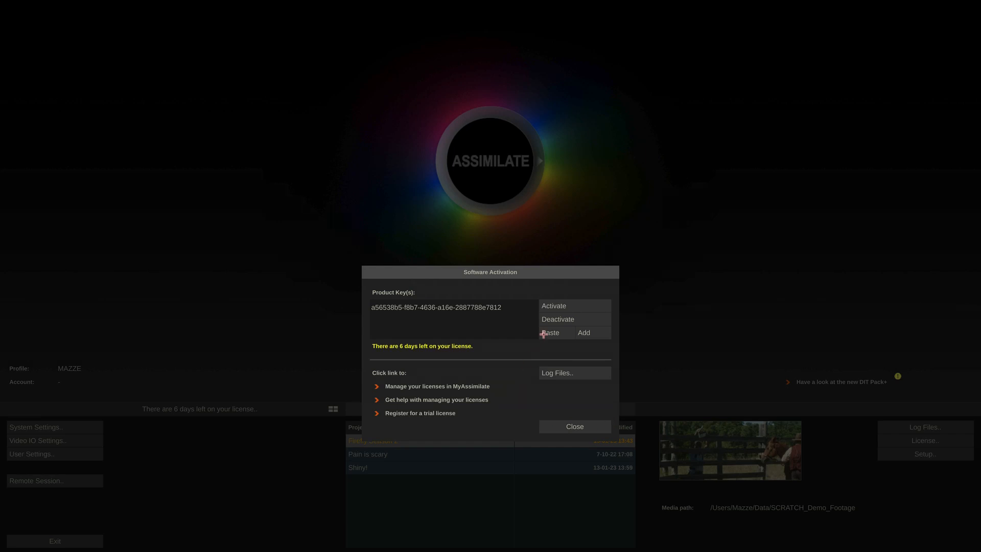
mouse_move(549, 332)
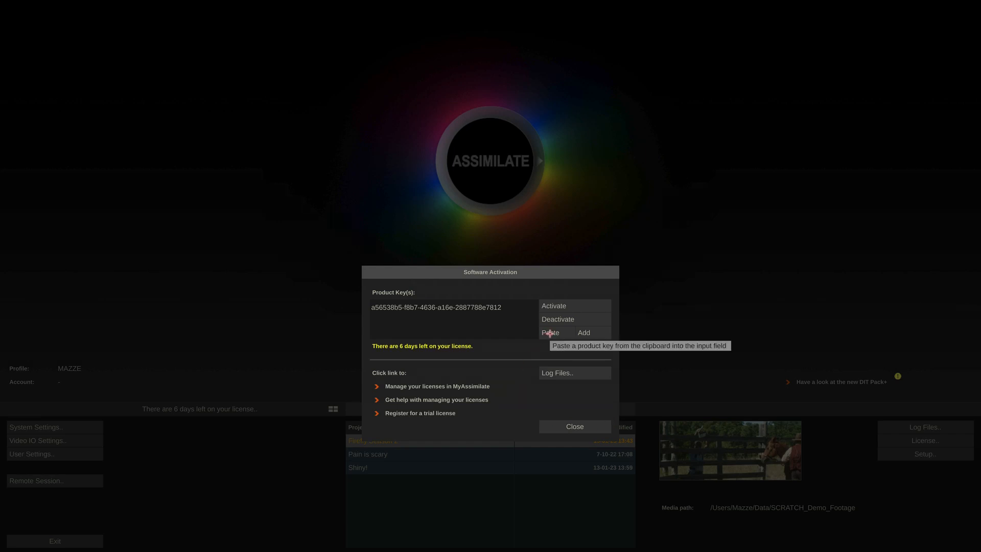
mouse_move(583, 332)
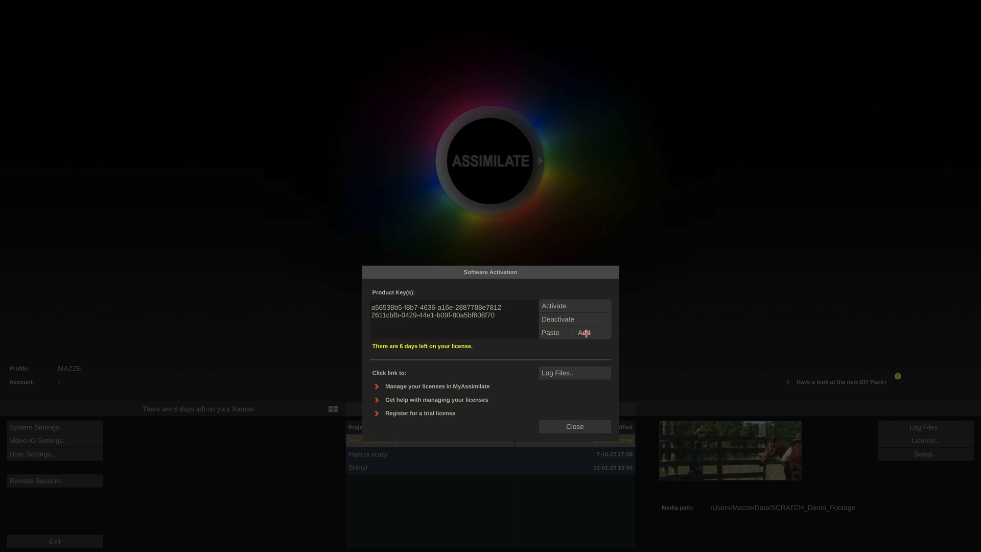
click(553, 306)
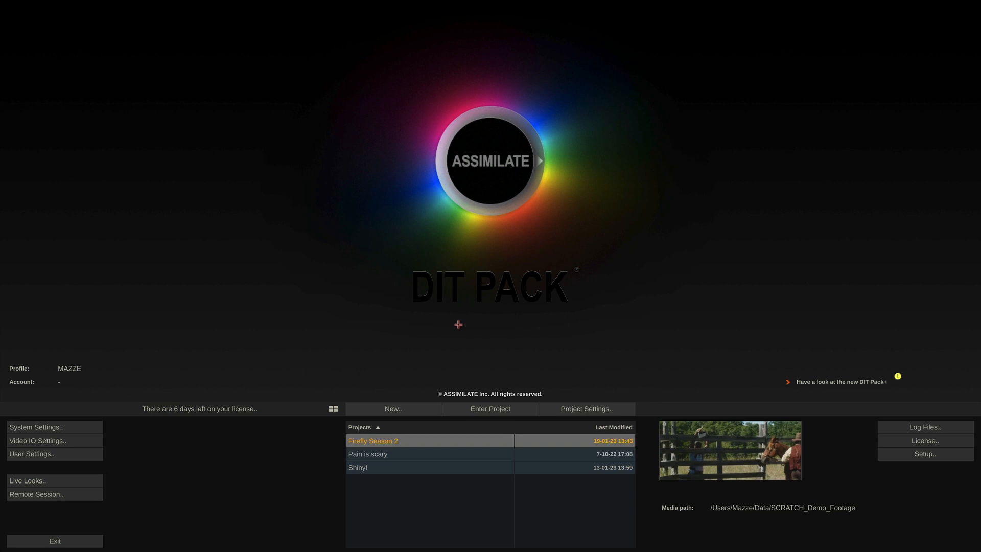
mouse_move(422, 255)
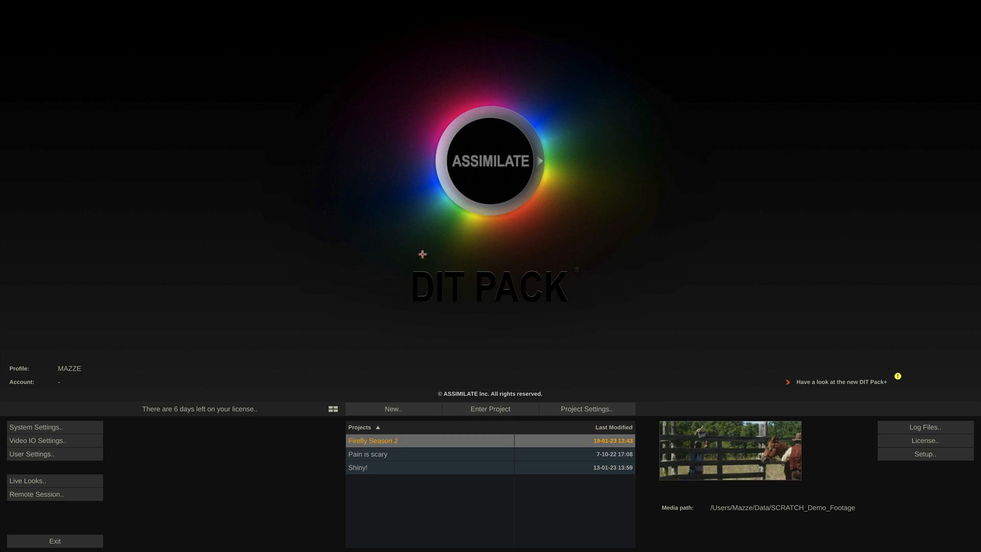
mouse_move(83, 489)
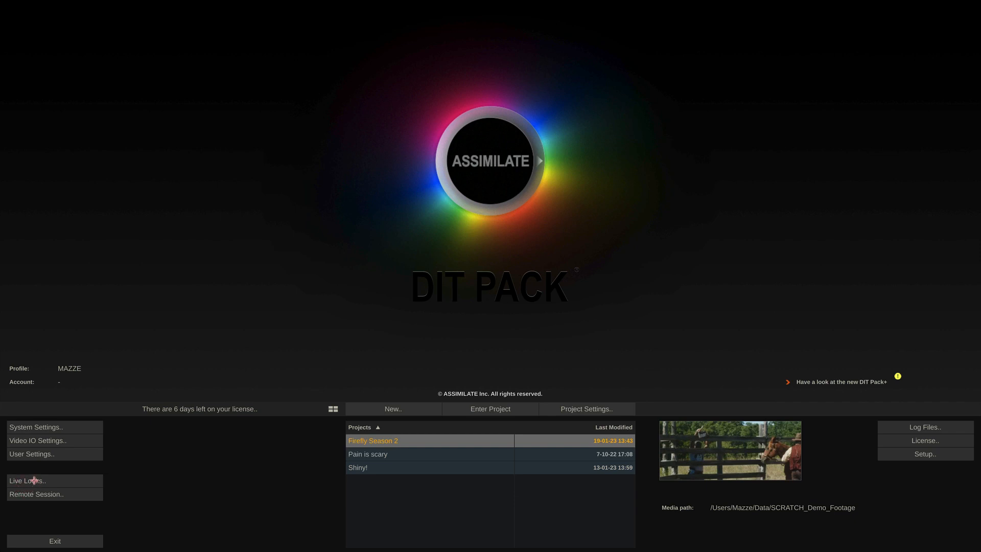
Step: Switch the suite to Live Looks mode from the start screen
click(490, 408)
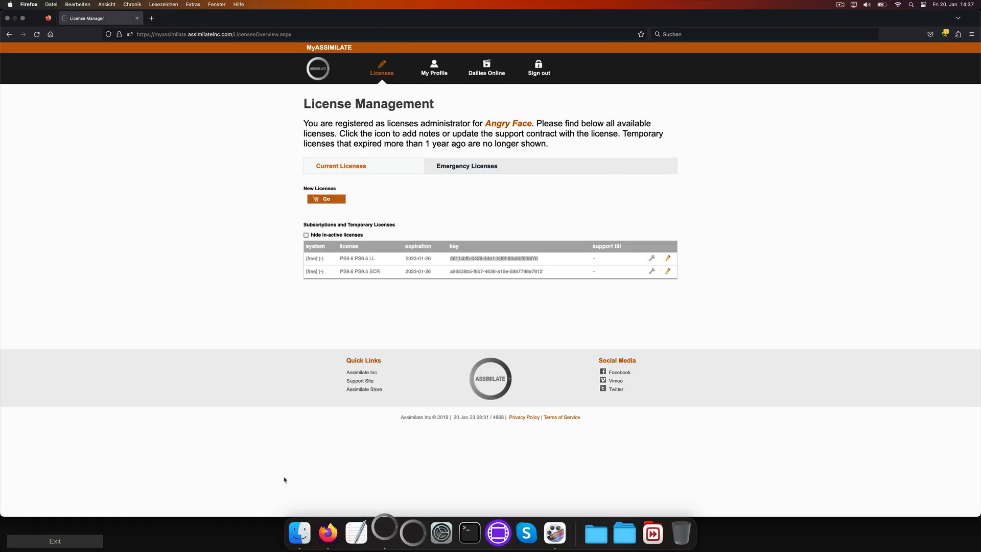
mouse_move(527, 302)
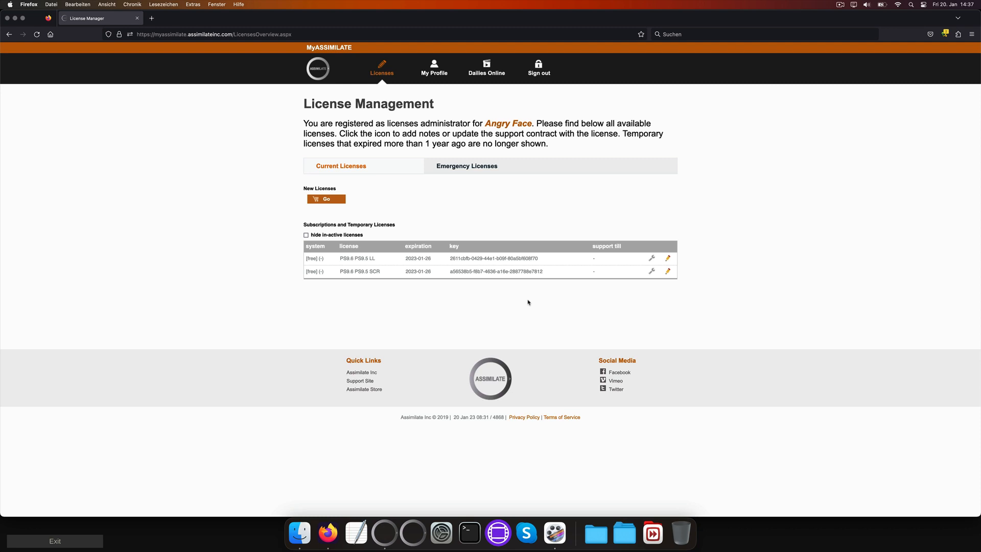
mouse_move(603, 317)
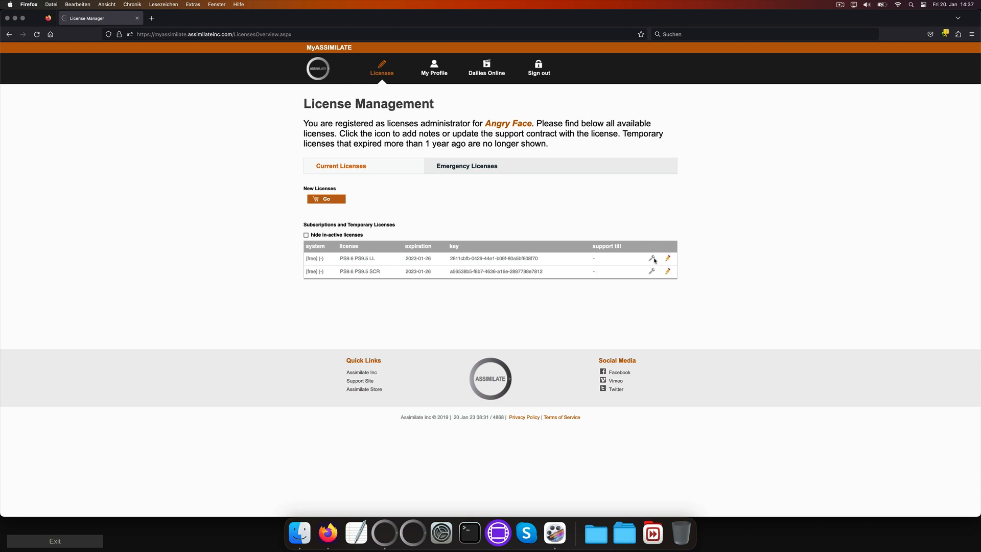
Step: Review the LL license entry's management options on the myAssimilate License Management list
click(651, 258)
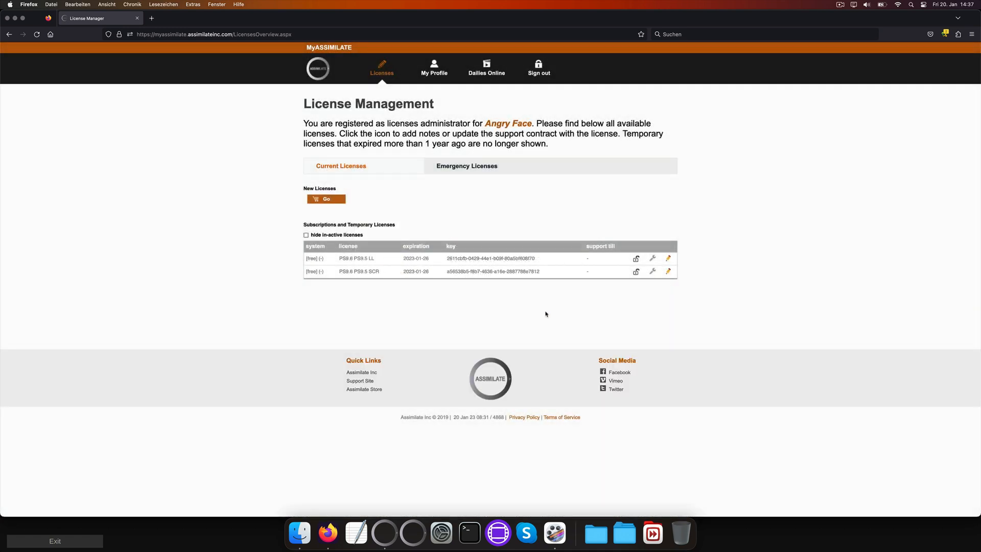
mouse_move(623, 282)
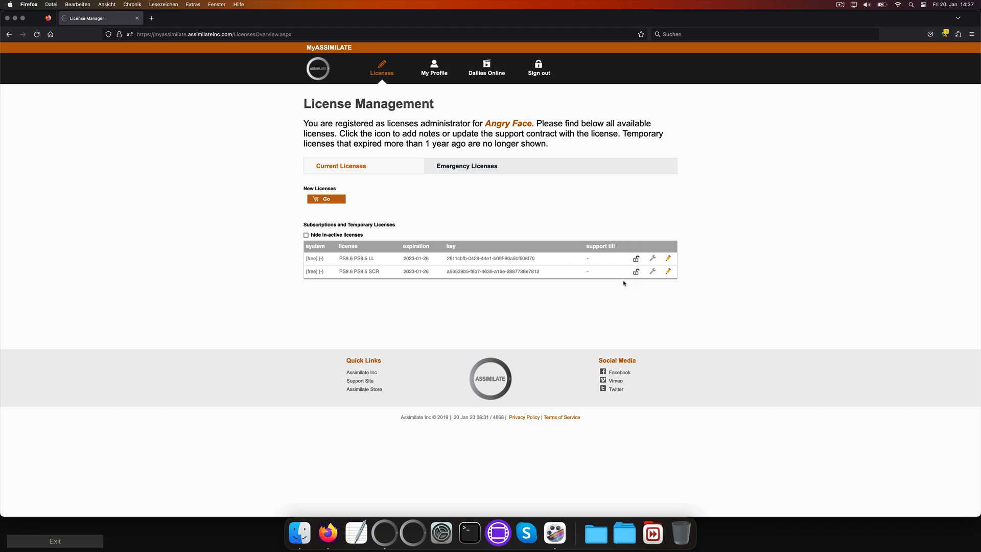
mouse_move(650, 298)
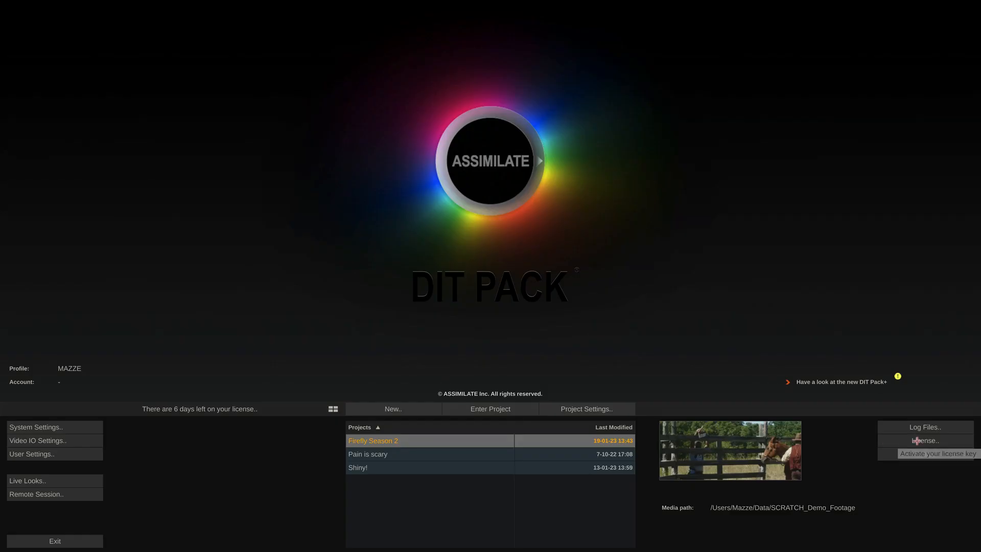
Step: Deactivate the current license so it reports expired, then go to myAssimilate license management
click(923, 440)
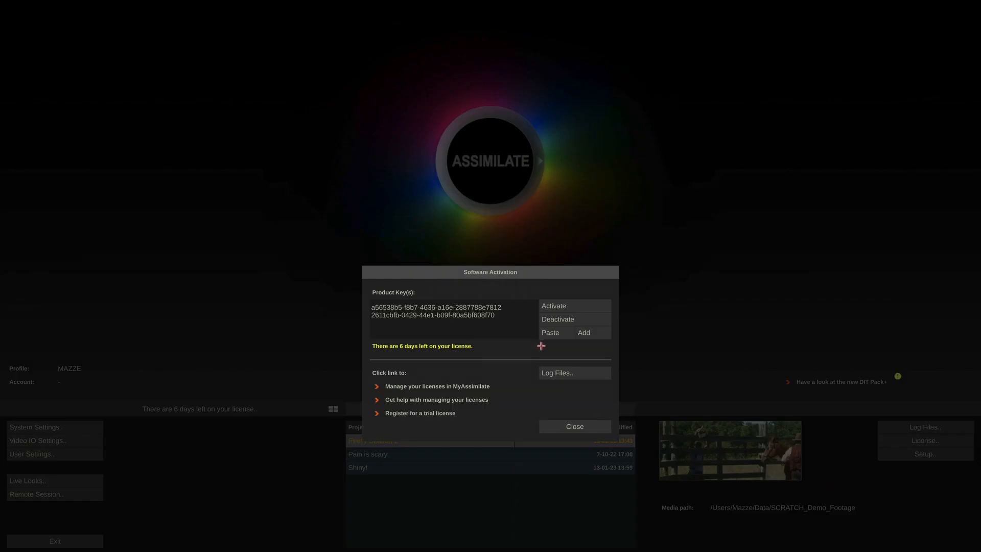
click(436, 386)
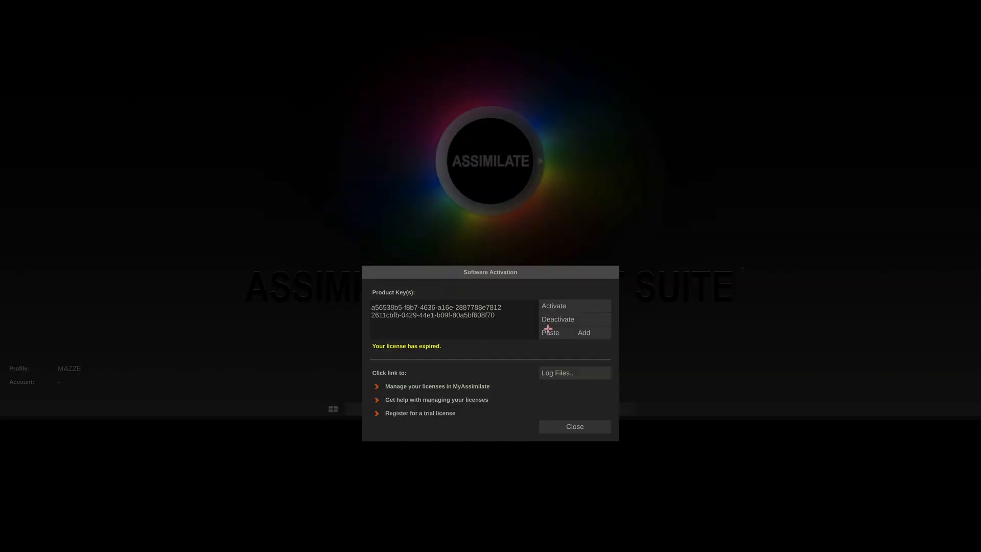
click(553, 306)
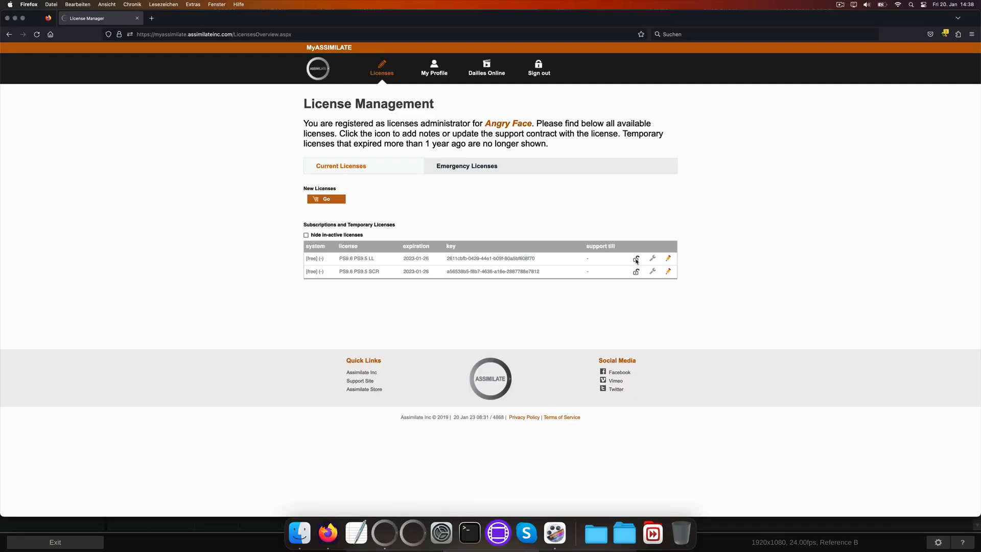
Step: Release the LL and SCR licenses from their system lock and review the SCR license details
click(652, 258)
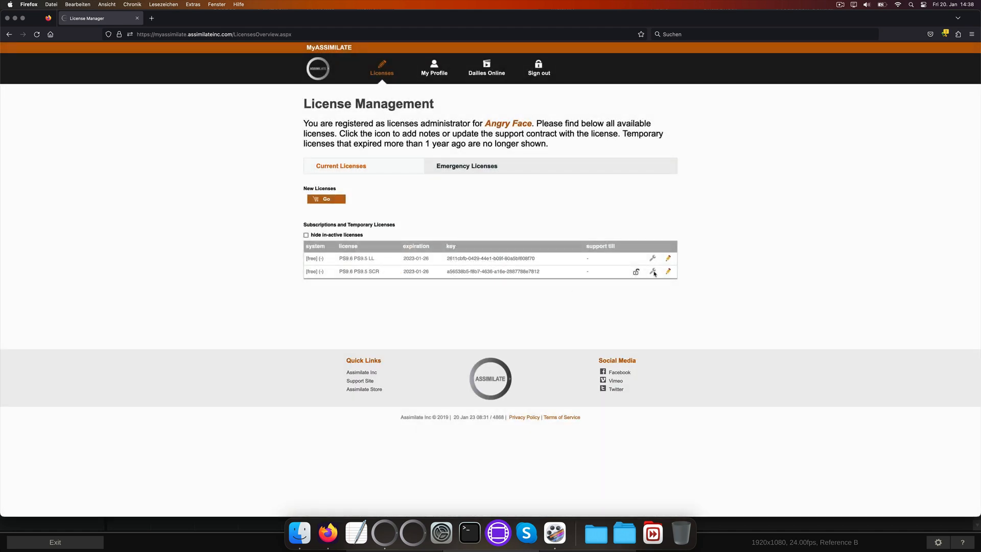
click(653, 271)
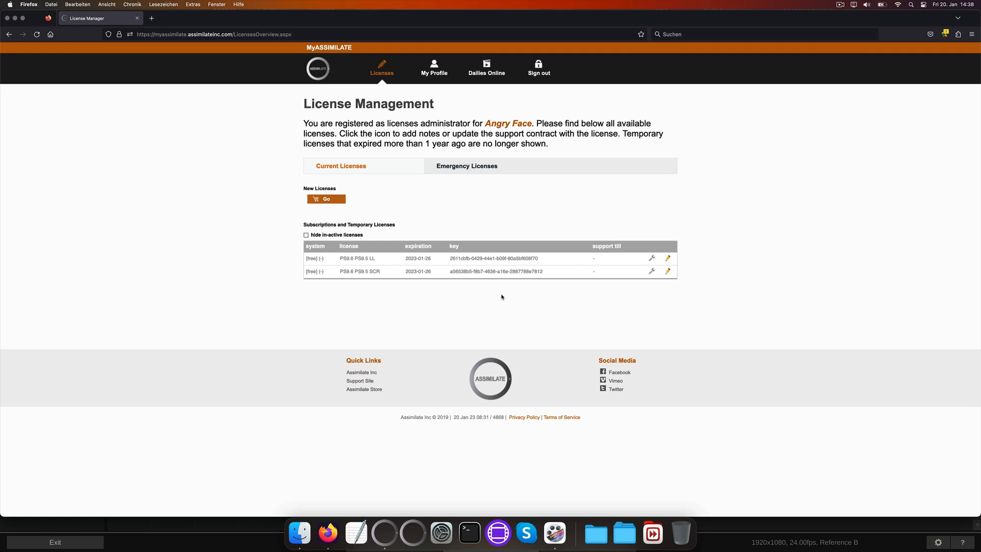
mouse_move(487, 307)
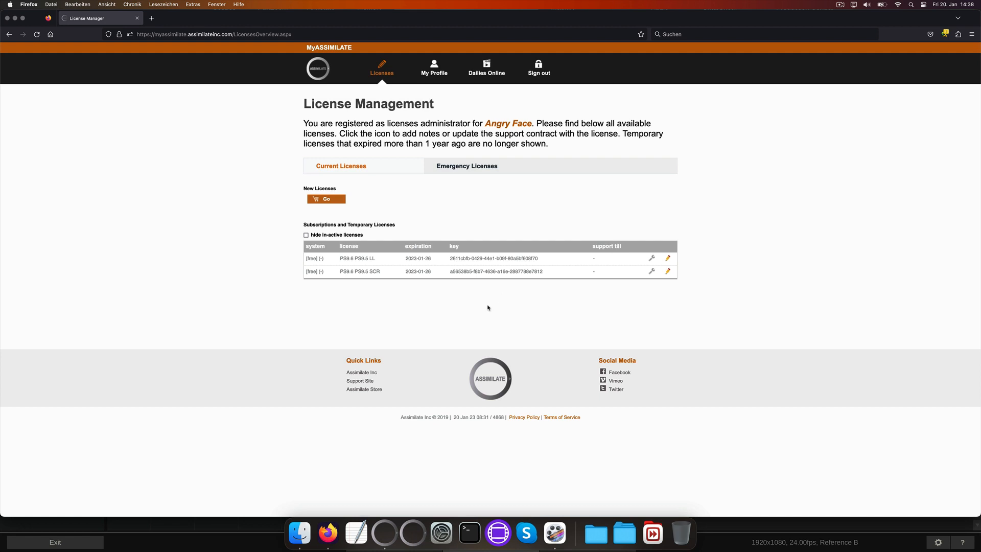
click(651, 271)
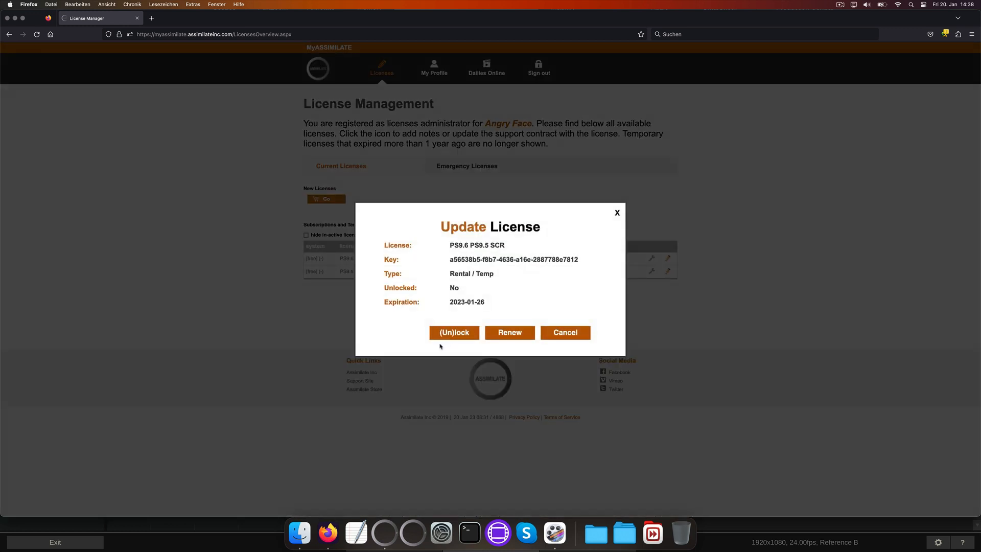
click(563, 332)
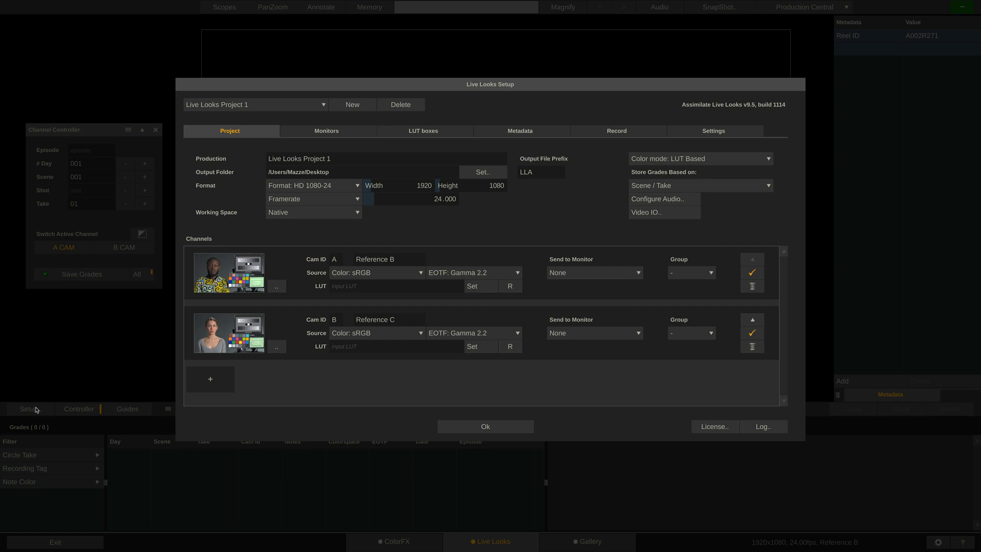
Step: Check the Live Looks activation details and open the Assimilator log files folder in Finder
click(714, 425)
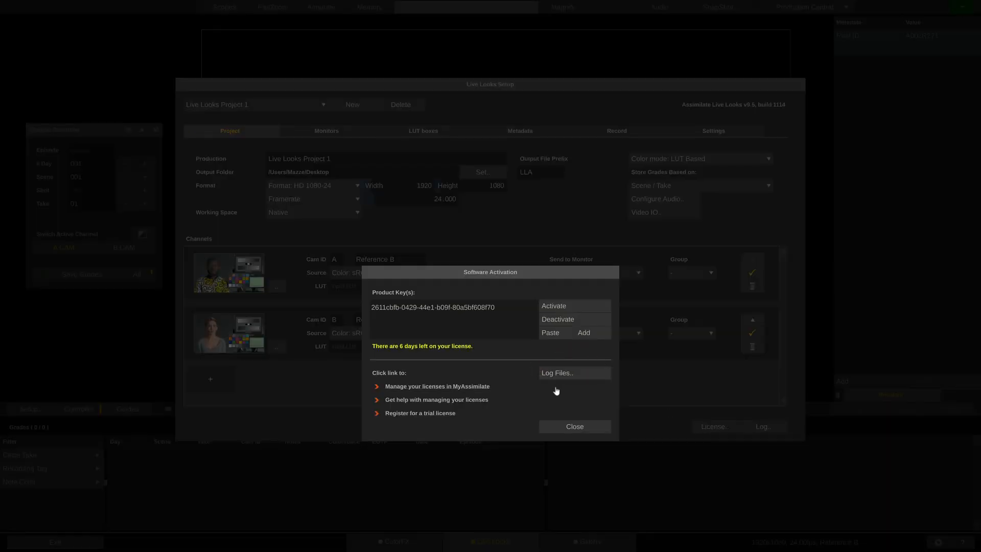
click(557, 371)
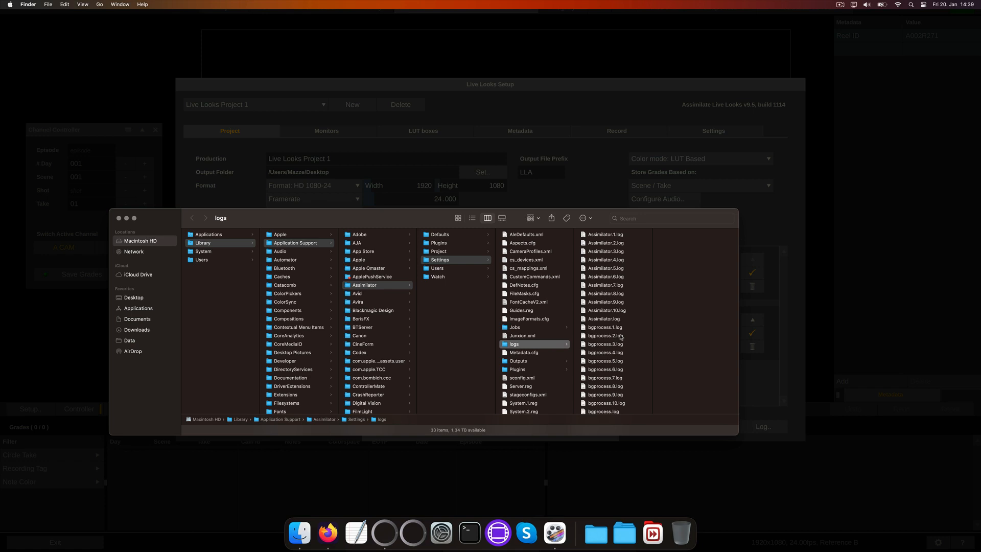
click(603, 319)
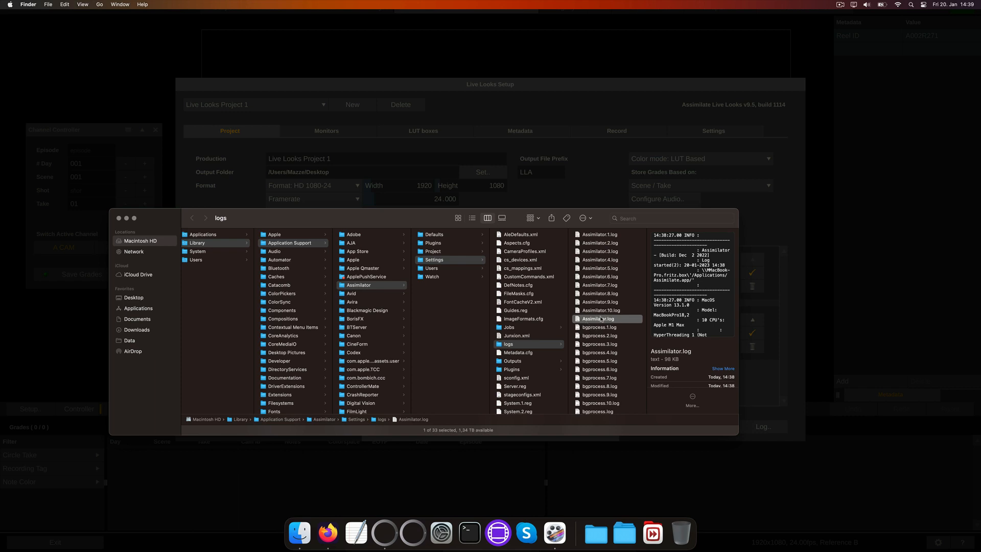
click(600, 243)
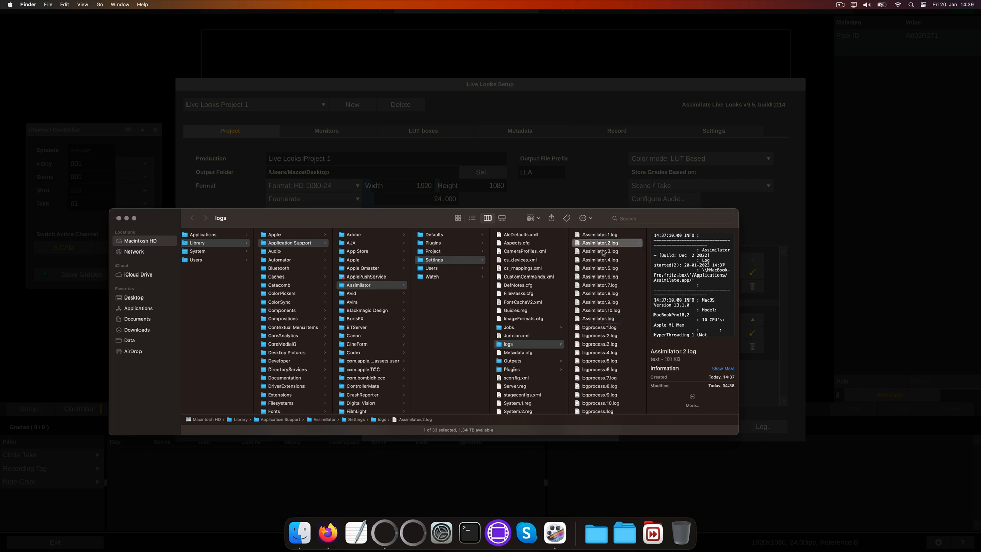
click(600, 259)
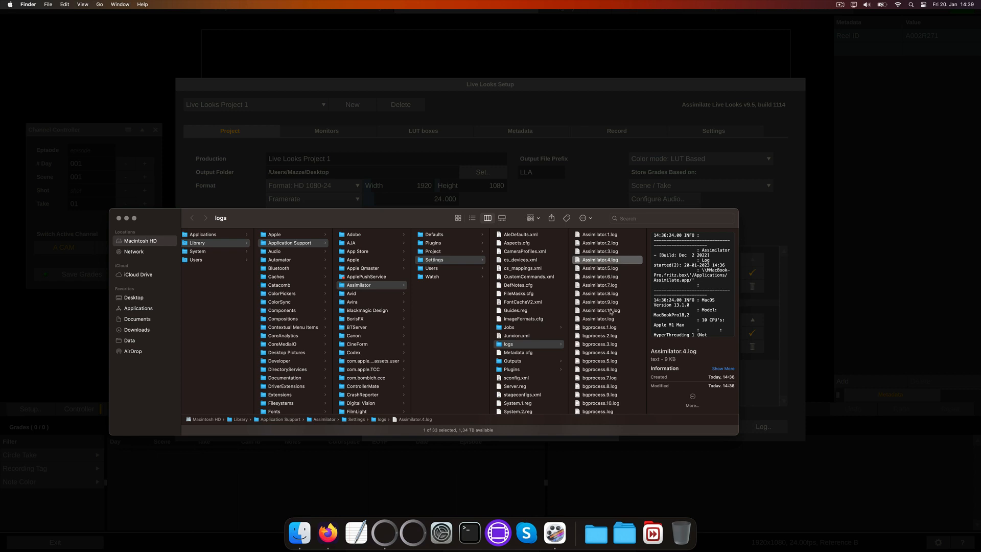
click(599, 318)
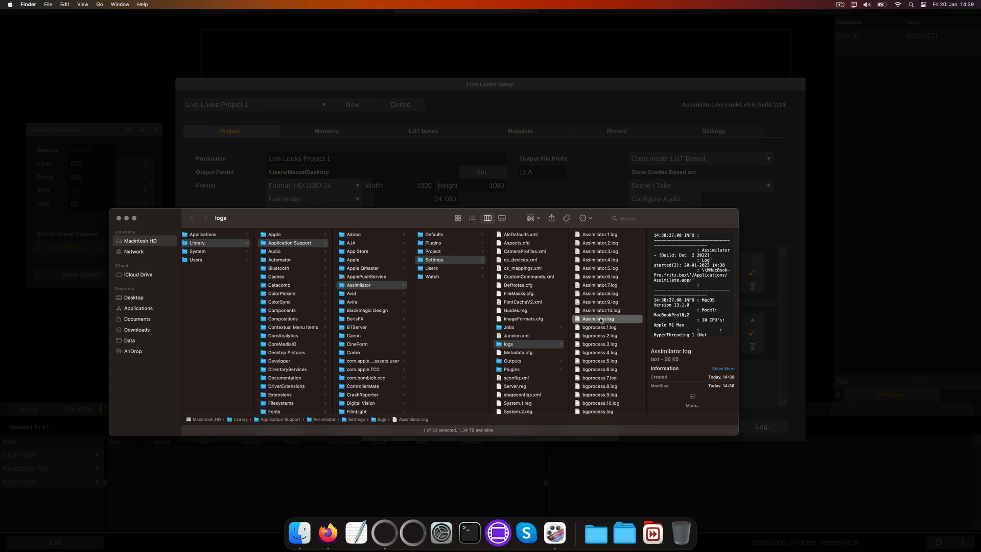
mouse_move(661, 215)
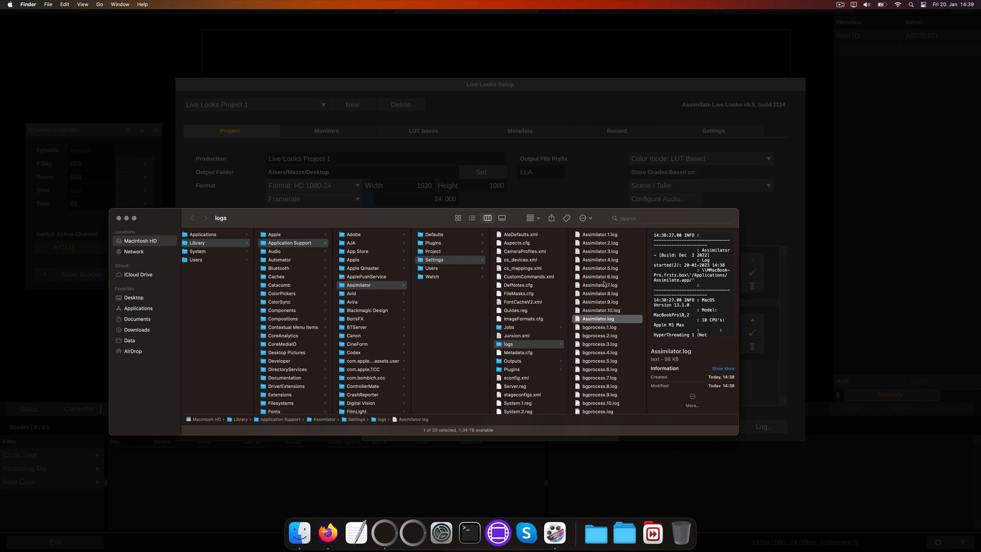
click(600, 234)
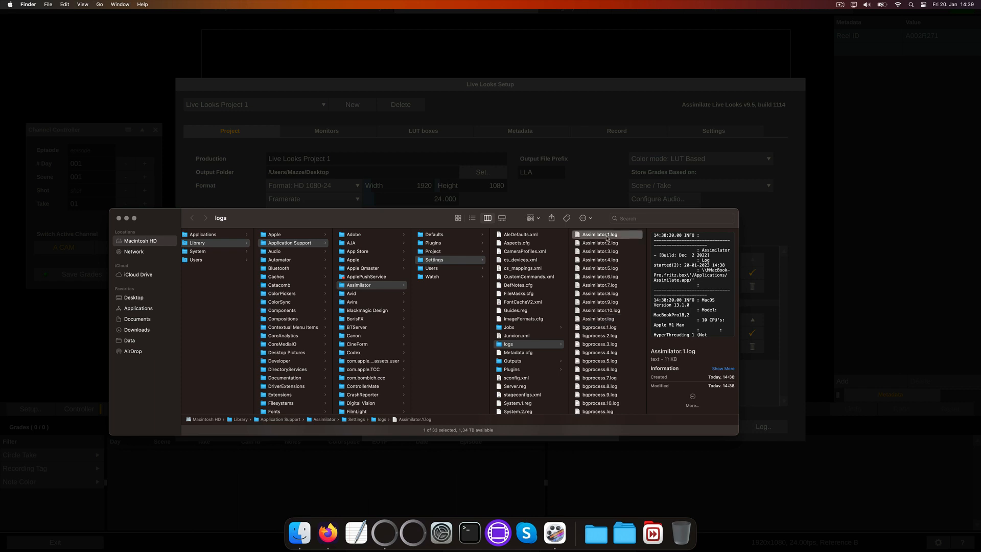
click(601, 243)
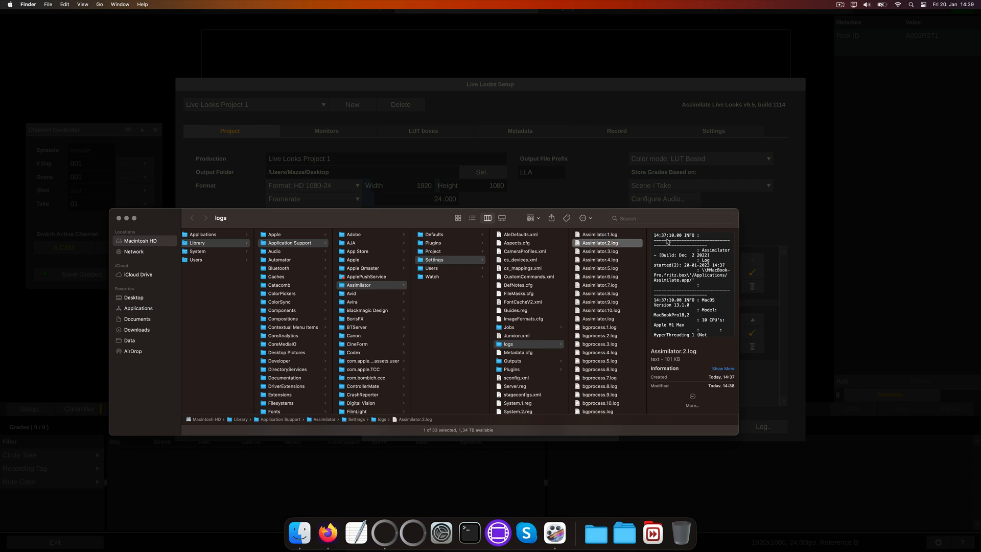
click(600, 251)
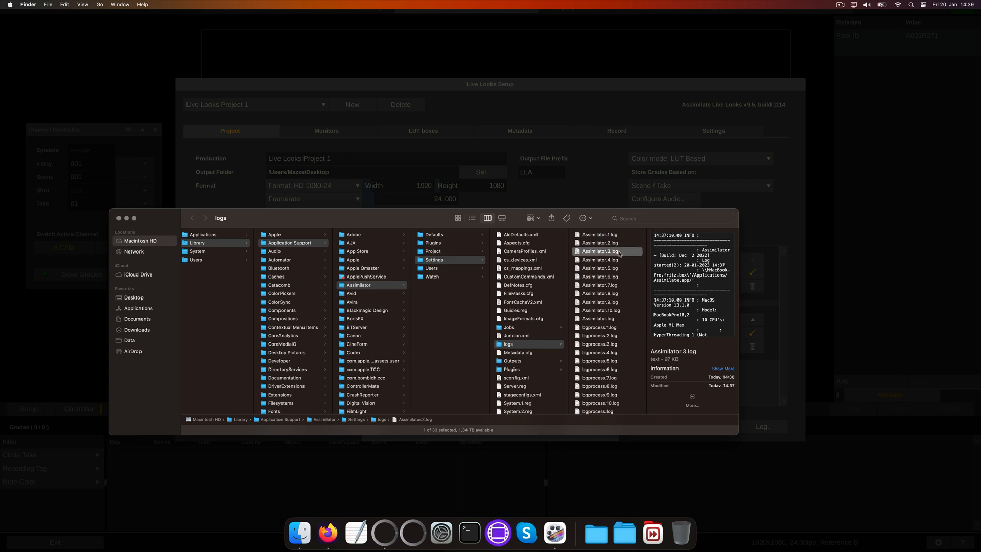
click(600, 309)
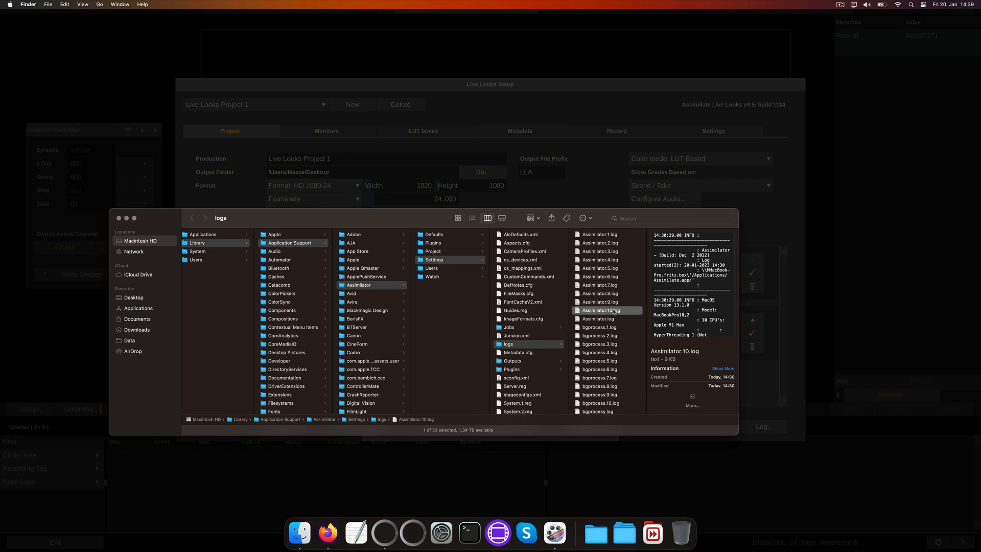